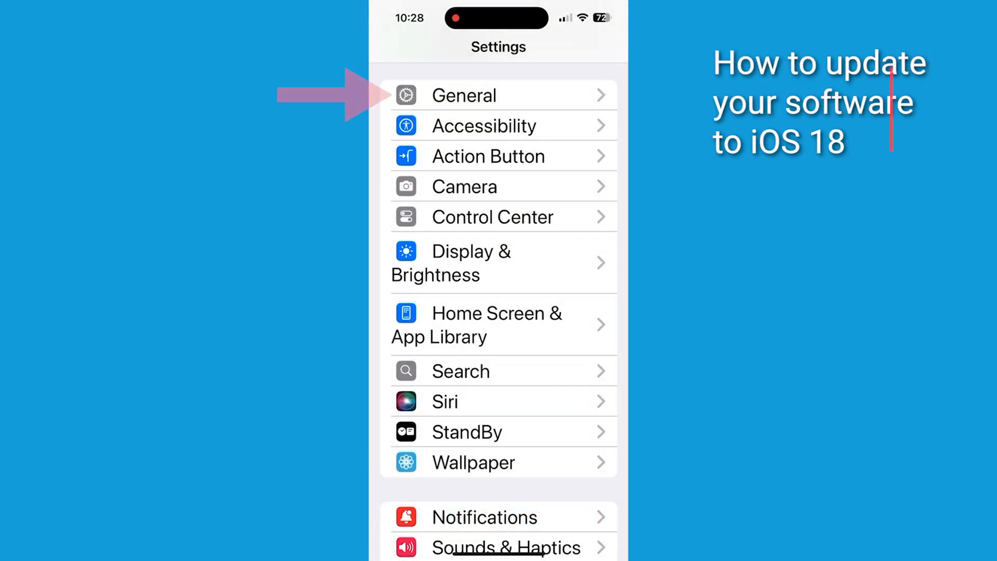
# - Leave the Settings list and return to the iPhone home screen
pyautogui.click(464, 95)
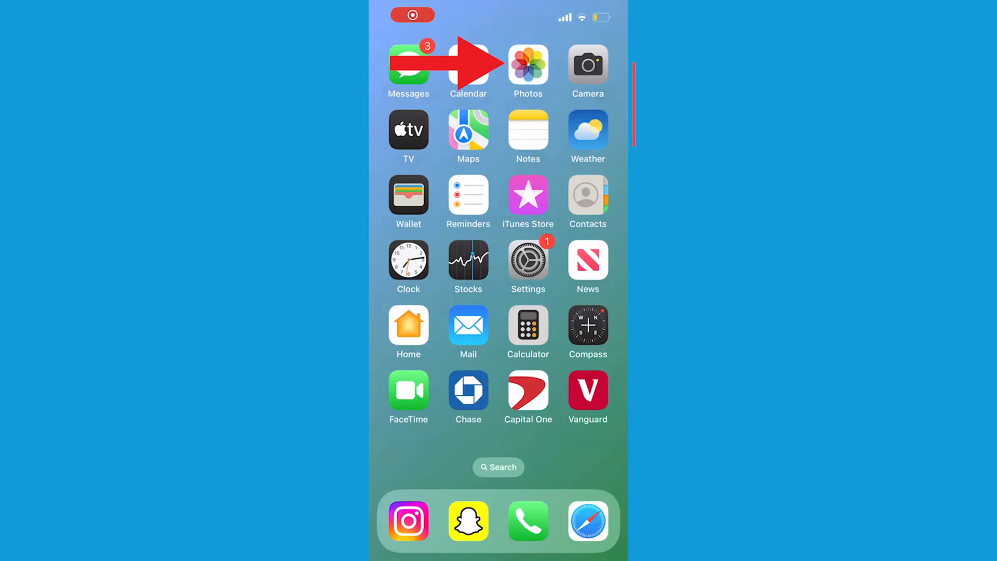
# - Launch Photos from the home screen and scroll through the new library collections layout
pyautogui.click(528, 65)
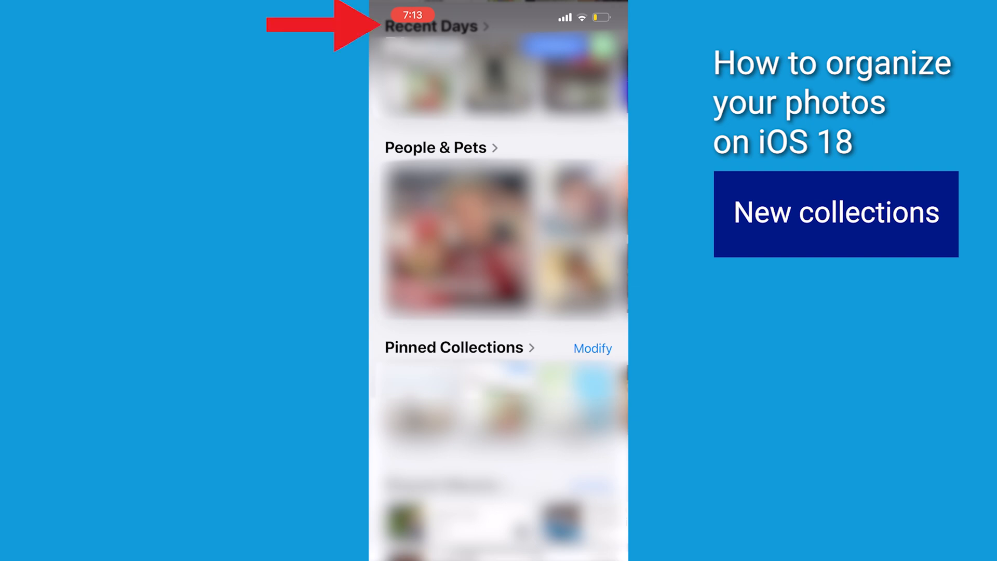
pyautogui.scroll(-3)
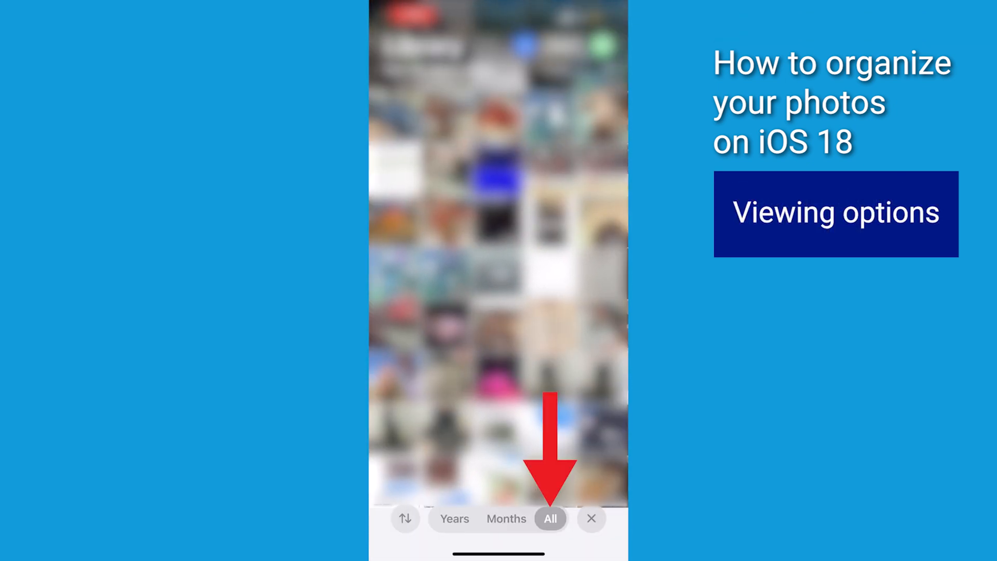
pyautogui.click(454, 519)
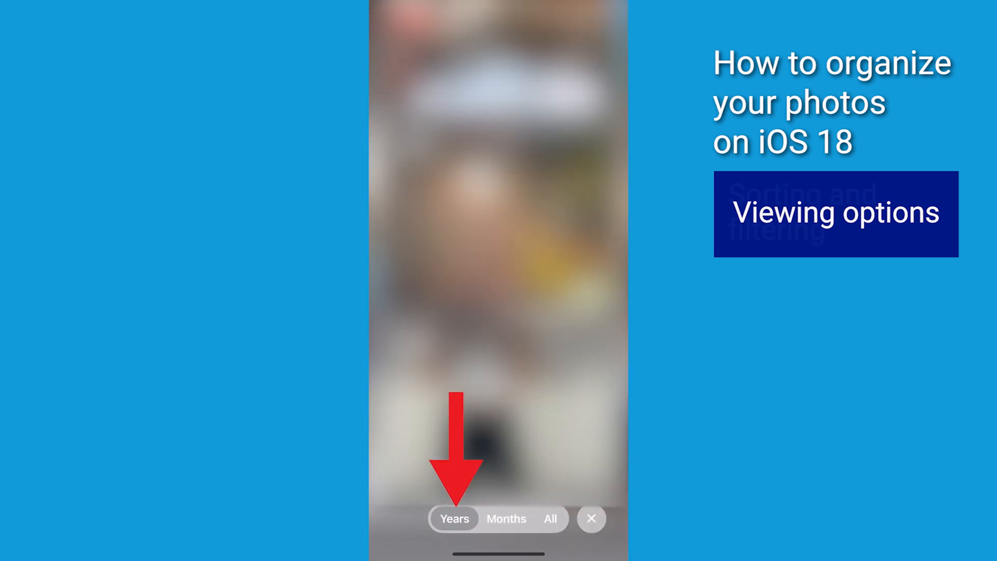
pyautogui.click(549, 518)
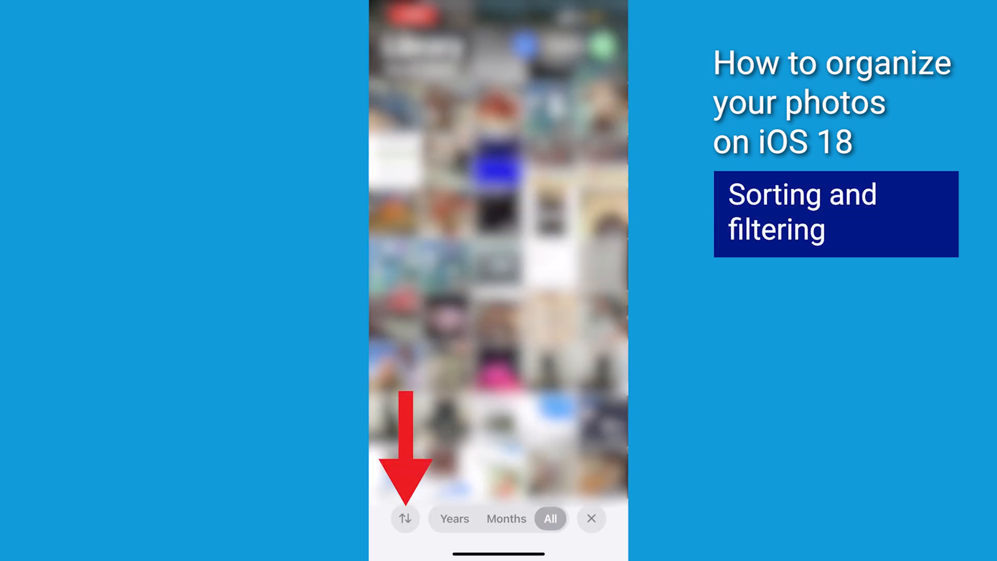
# - Choose Sort by Date Captured from the library's sorting and filtering options
pyautogui.click(404, 518)
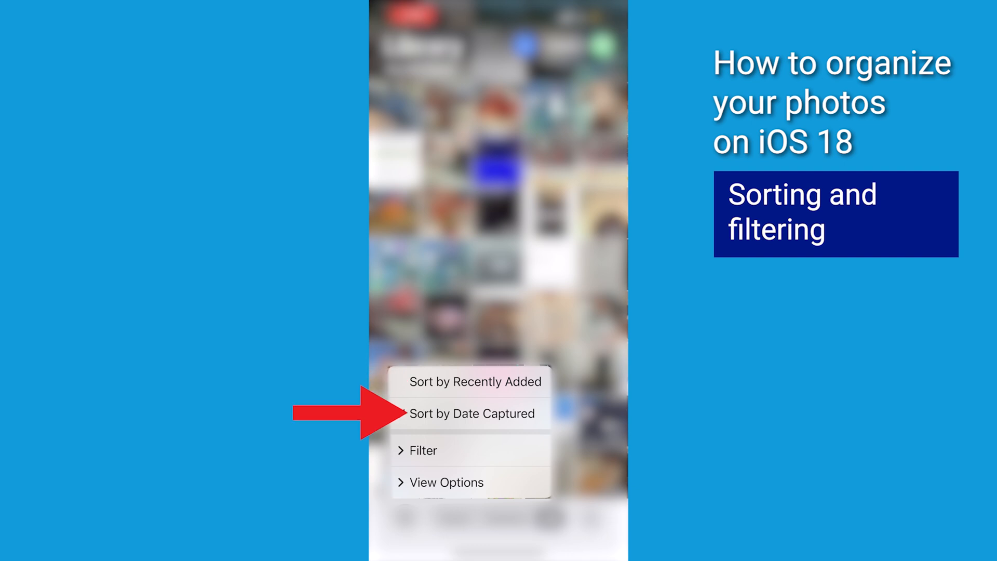
pyautogui.click(421, 450)
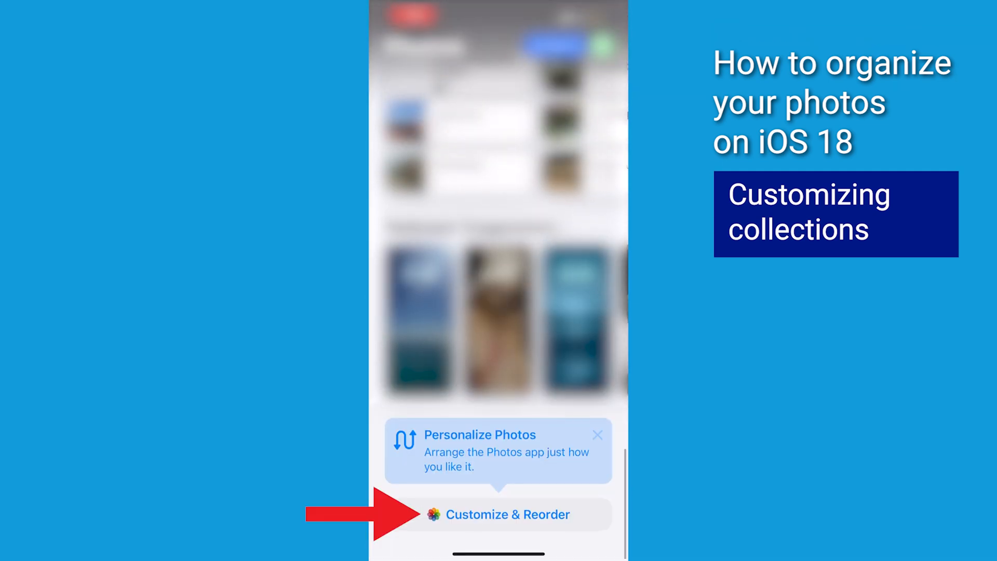
# - In Customize & Reorder, hide Recent Days, move People & Pets below Shared Albums, and finish
pyautogui.click(507, 515)
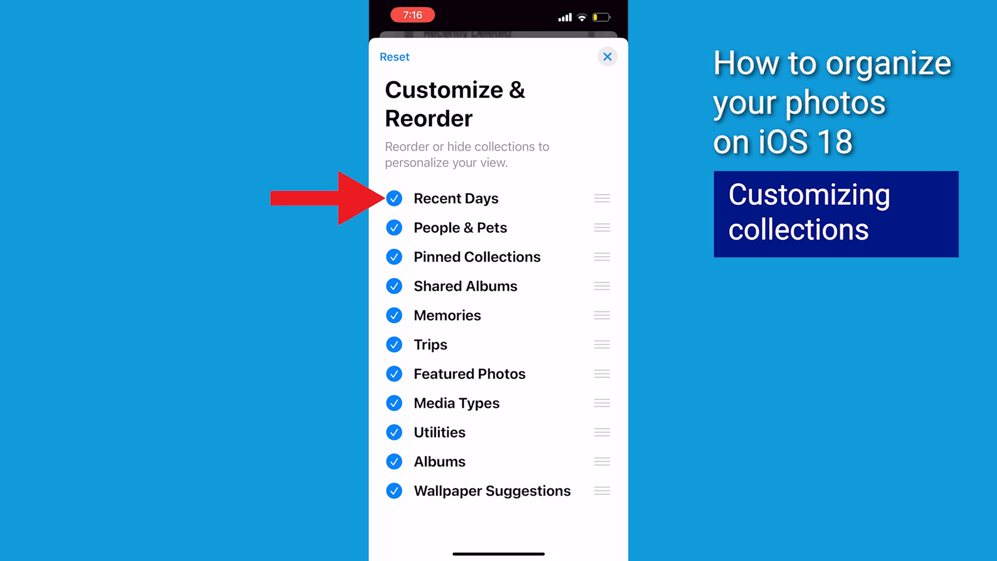
pyautogui.click(394, 199)
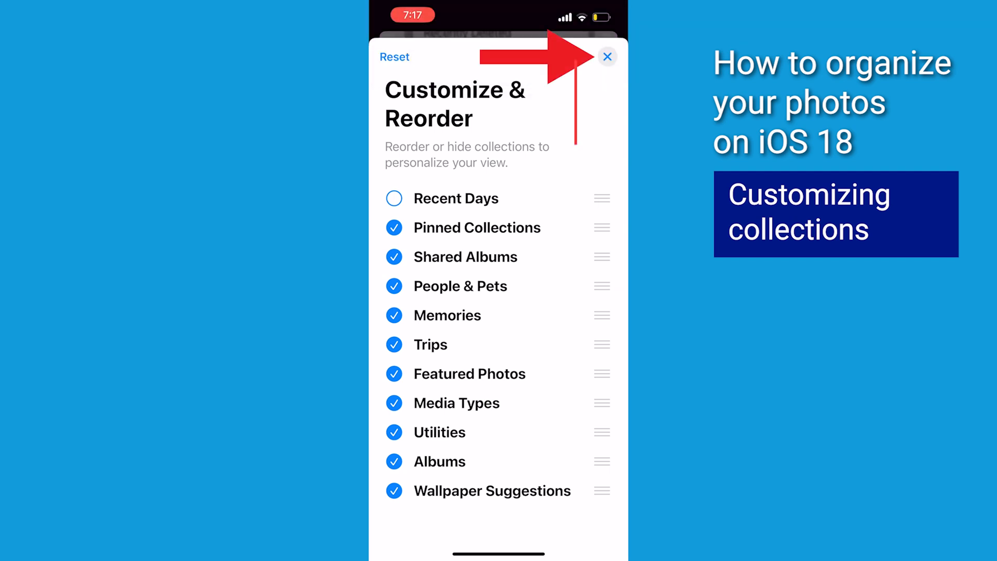
pyautogui.click(607, 56)
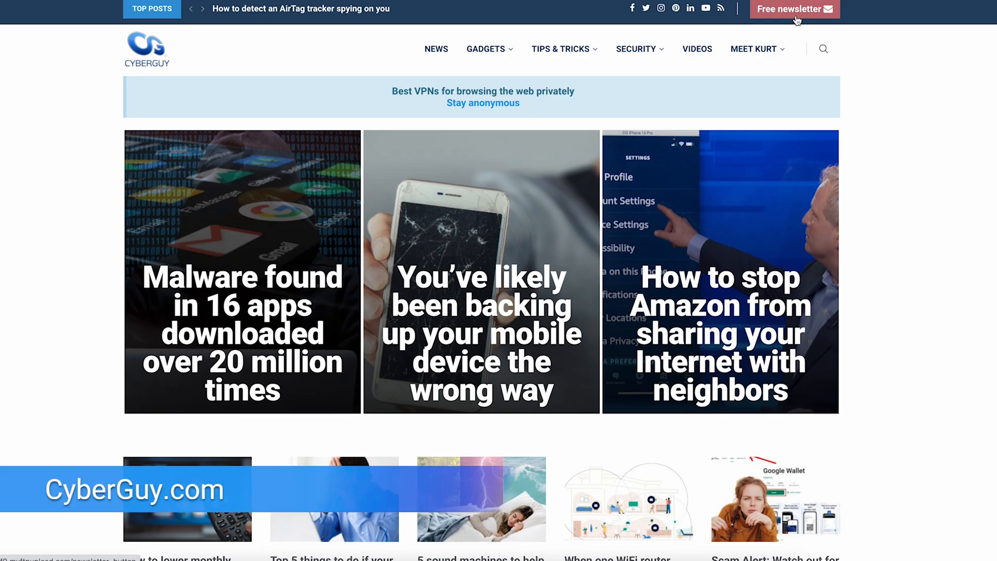